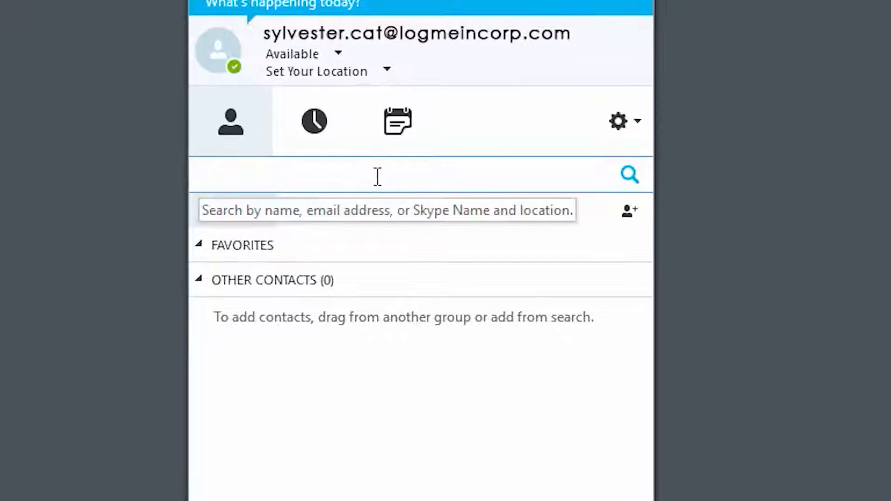
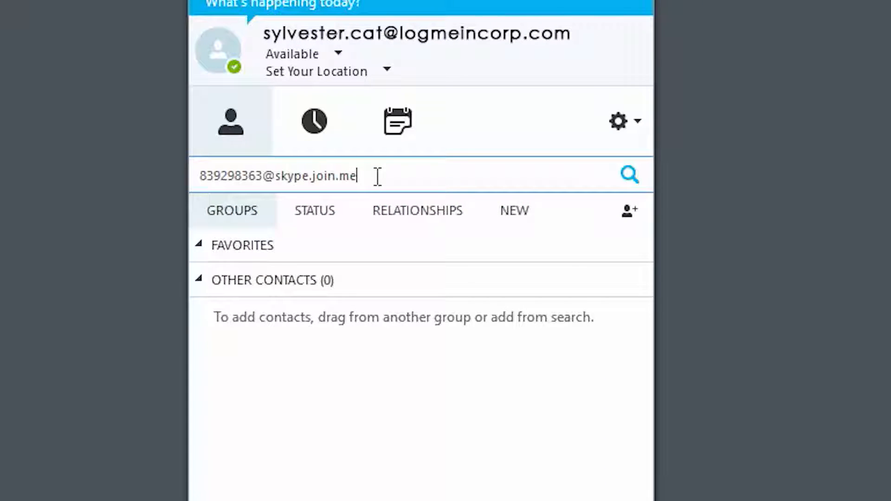
{"action": "left_click", "coordinate": [629, 174]}
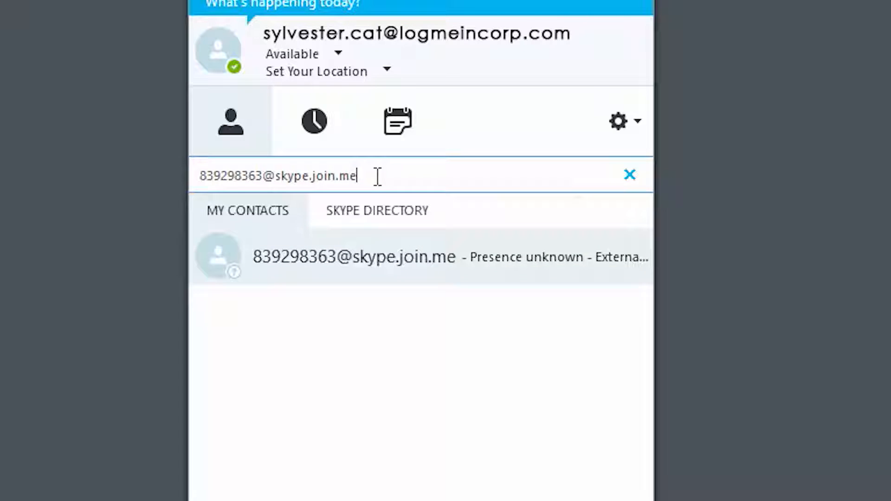
{"action": "mouse_move", "coordinate": [422, 263]}
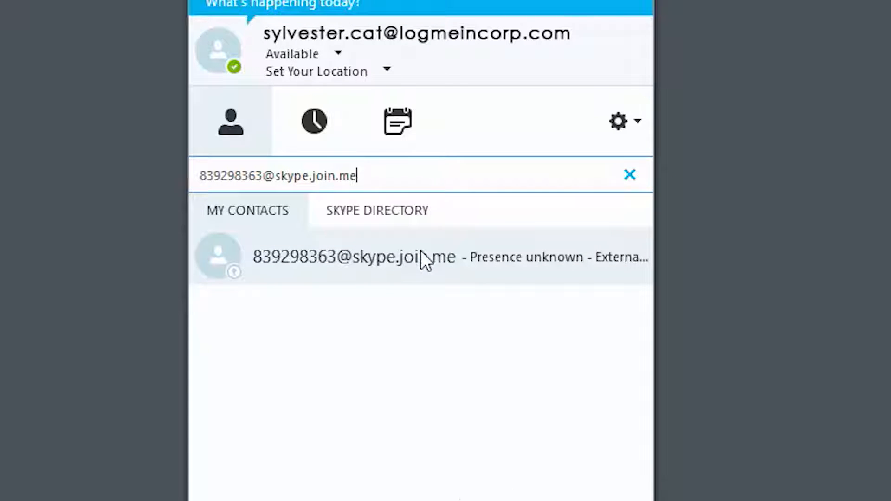
{"action": "right_click", "coordinate": [422, 256]}
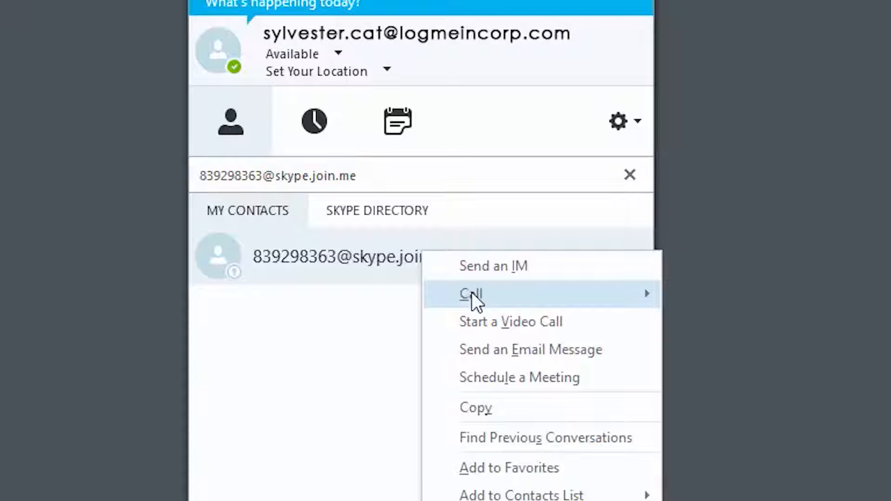
{"action": "left_click", "coordinate": [470, 294]}
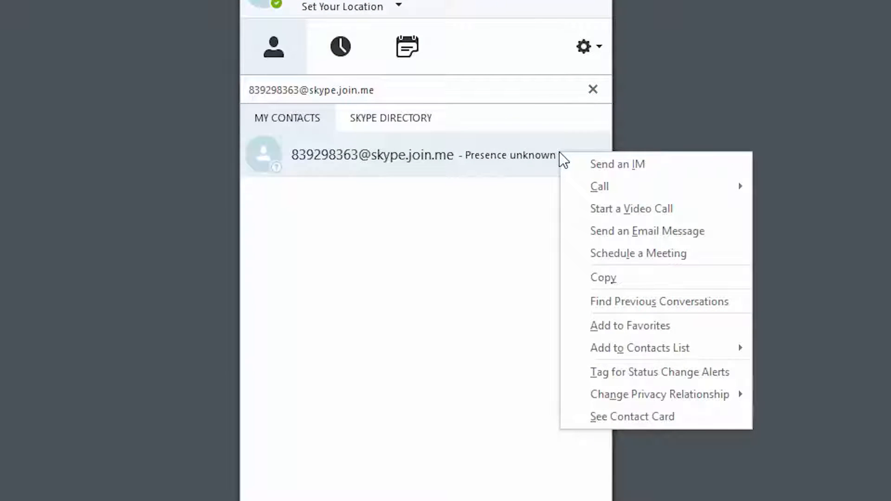
{"action": "mouse_move", "coordinate": [639, 361]}
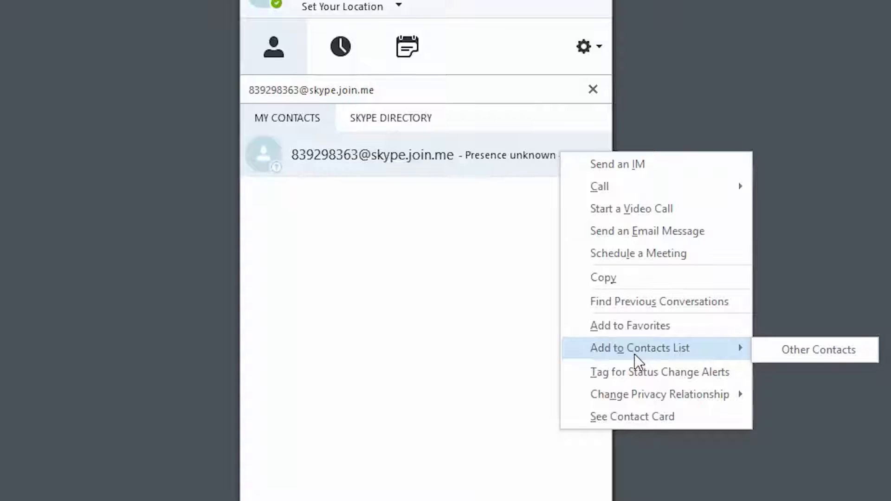
{"action": "mouse_move", "coordinate": [785, 372]}
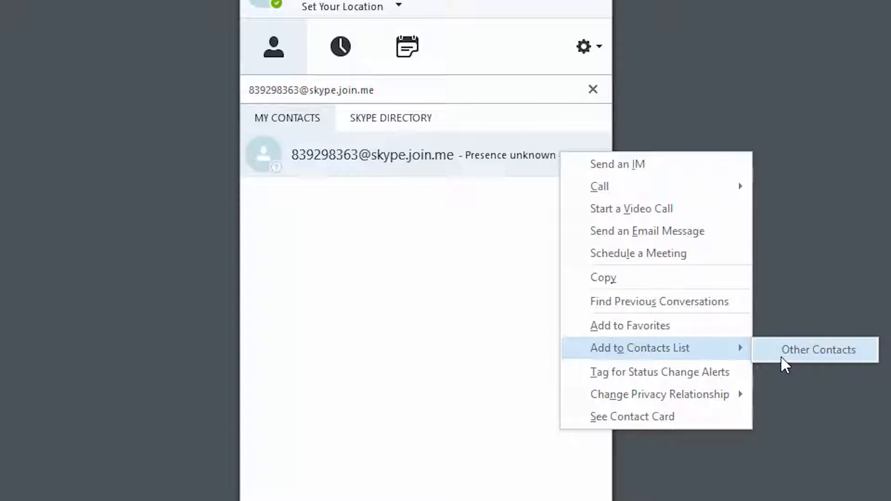
{"action": "left_click", "coordinate": [820, 349]}
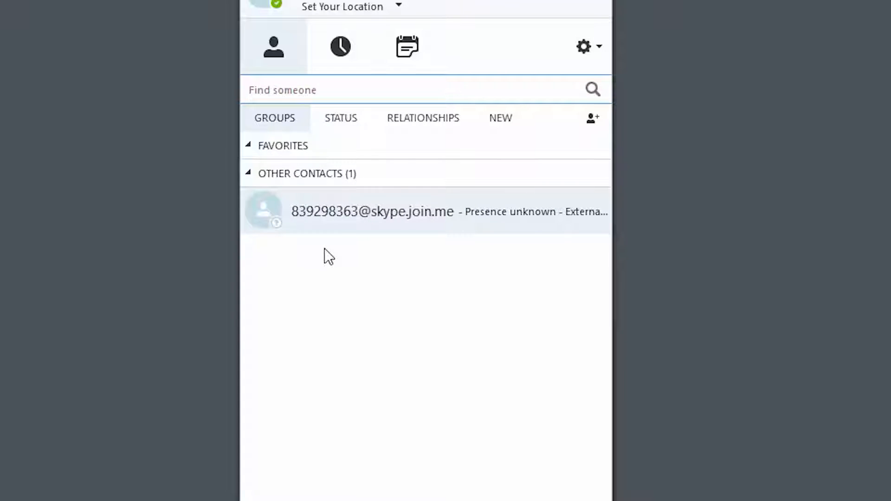
- Create a new contact group named JOIN.ME CONFERENCE IDS for the join.me contact
{"action": "left_click", "coordinate": [591, 118]}
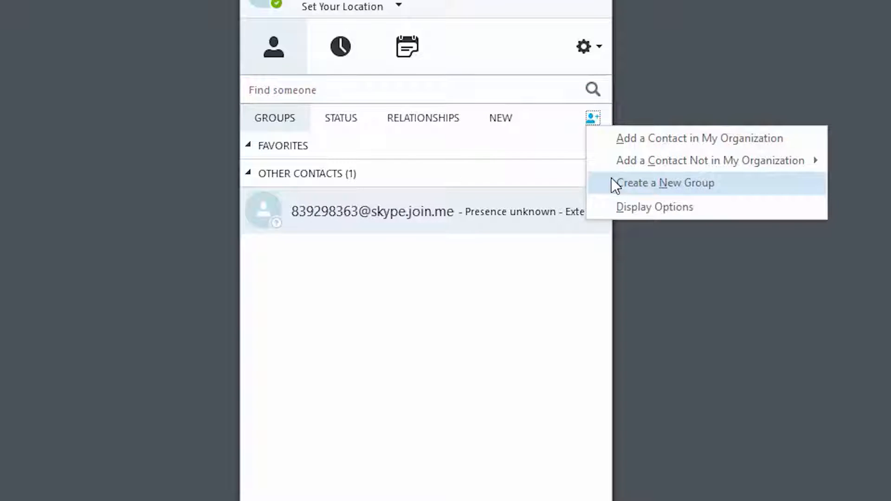
{"action": "left_click", "coordinate": [666, 183]}
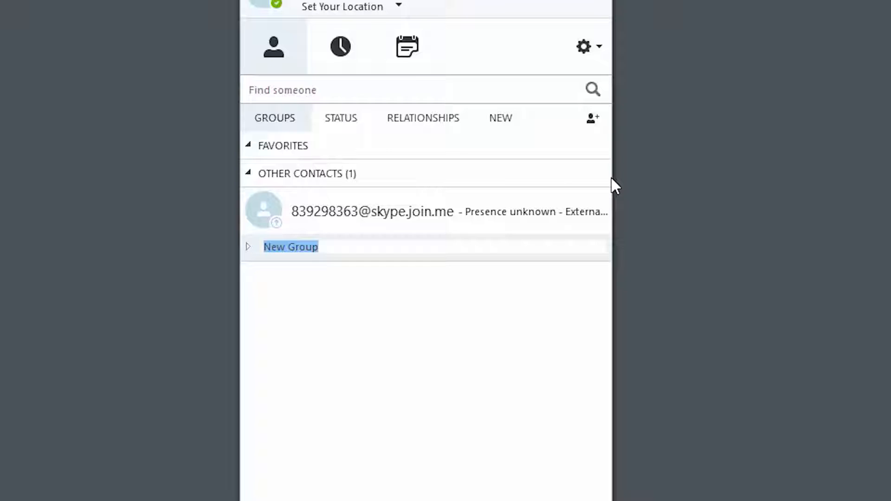
{"action": "type", "text": "join.me C"}
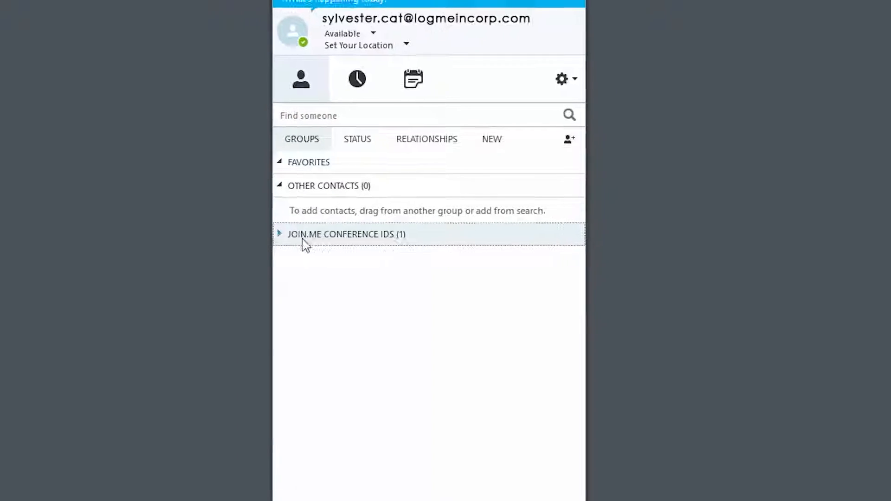
{"action": "right_click", "coordinate": [357, 271]}
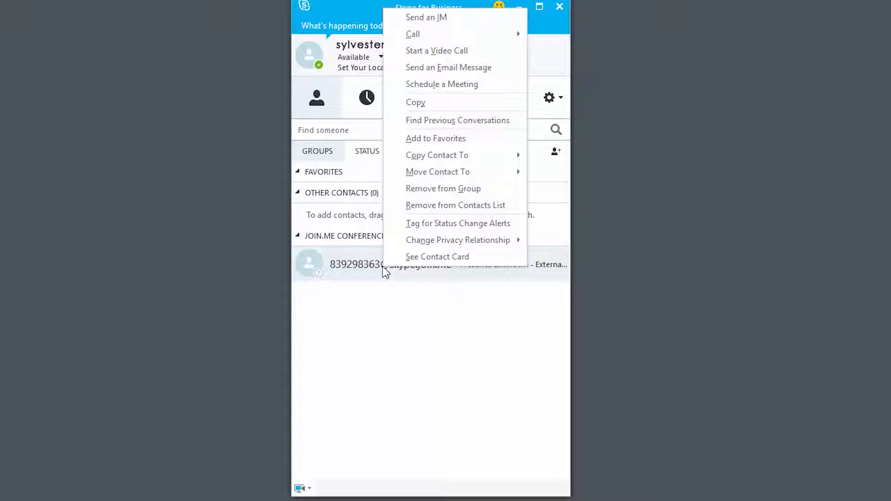
{"action": "mouse_move", "coordinate": [413, 33]}
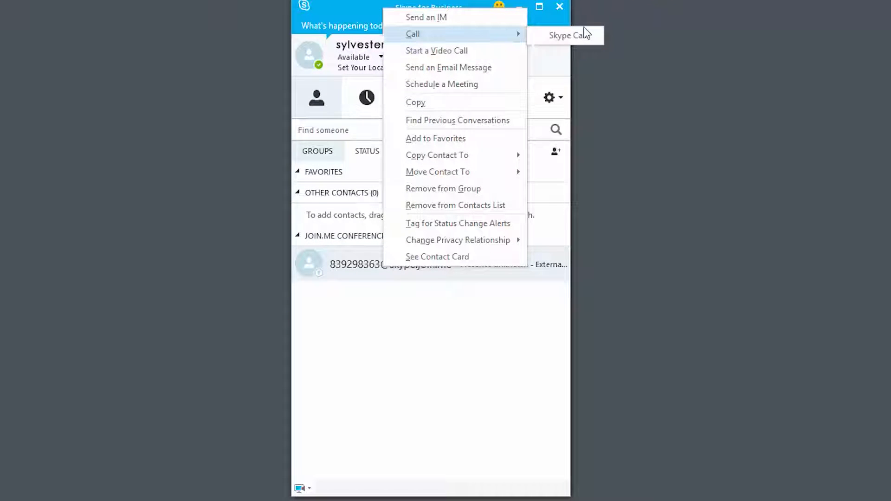
{"action": "left_click", "coordinate": [566, 35]}
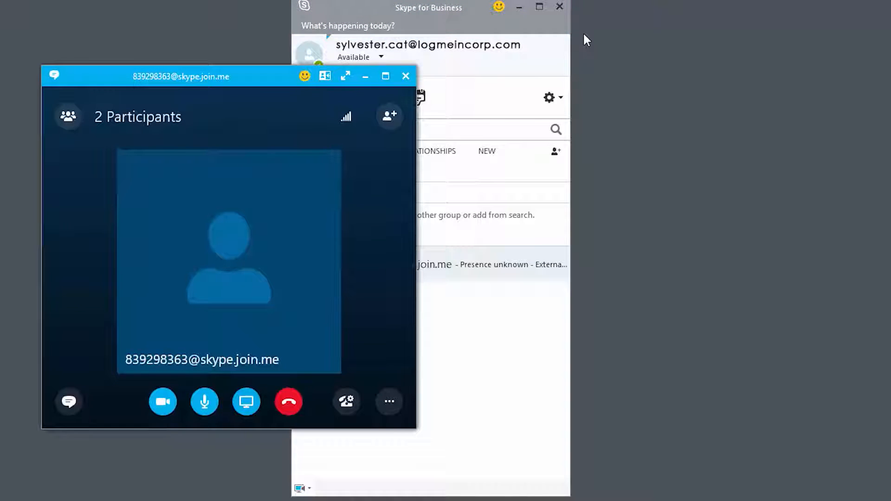